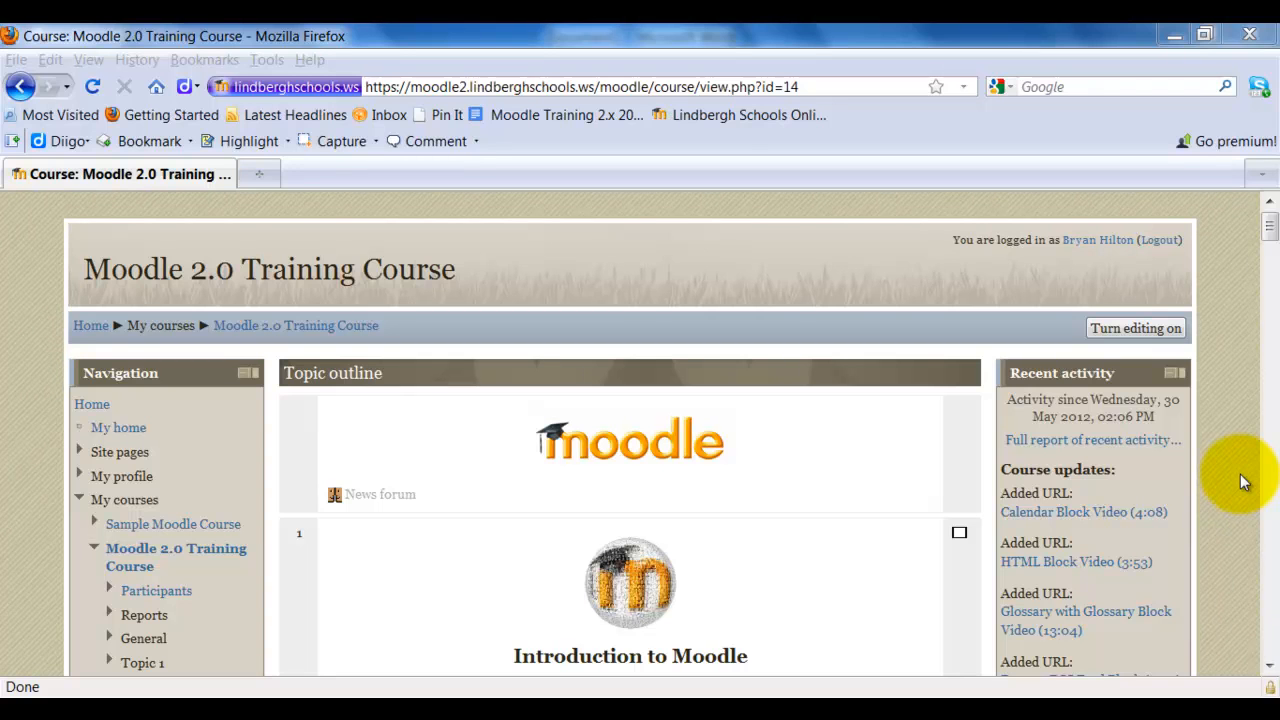
Step: Open the Sample Moodle Course from My courses and turn editing on
scroll(down, 3)
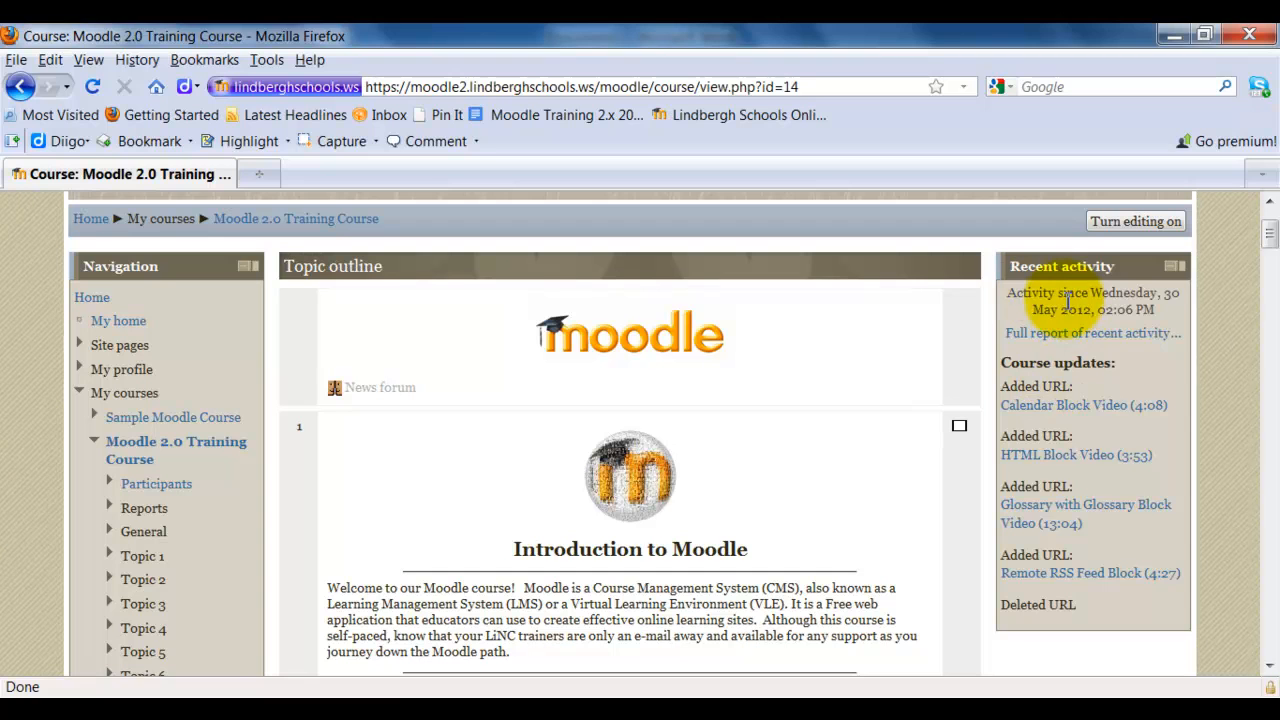
mouse_move(1230, 444)
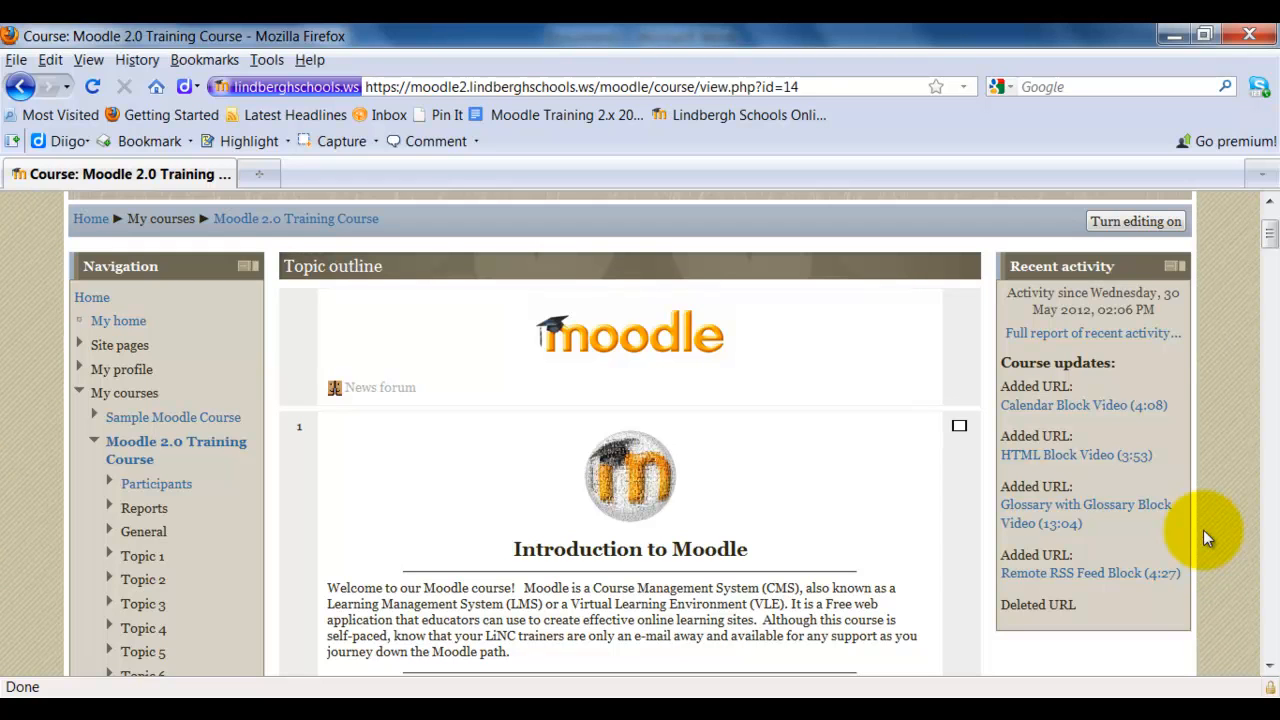
click(172, 417)
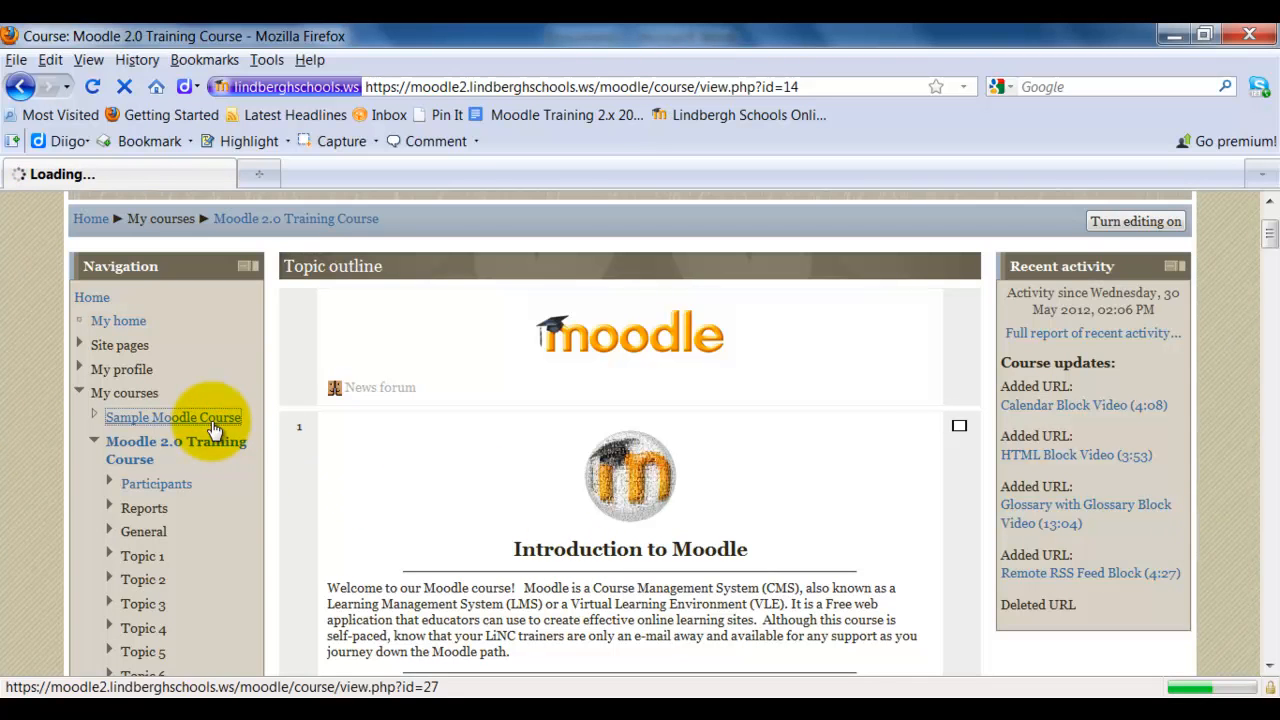
click(172, 417)
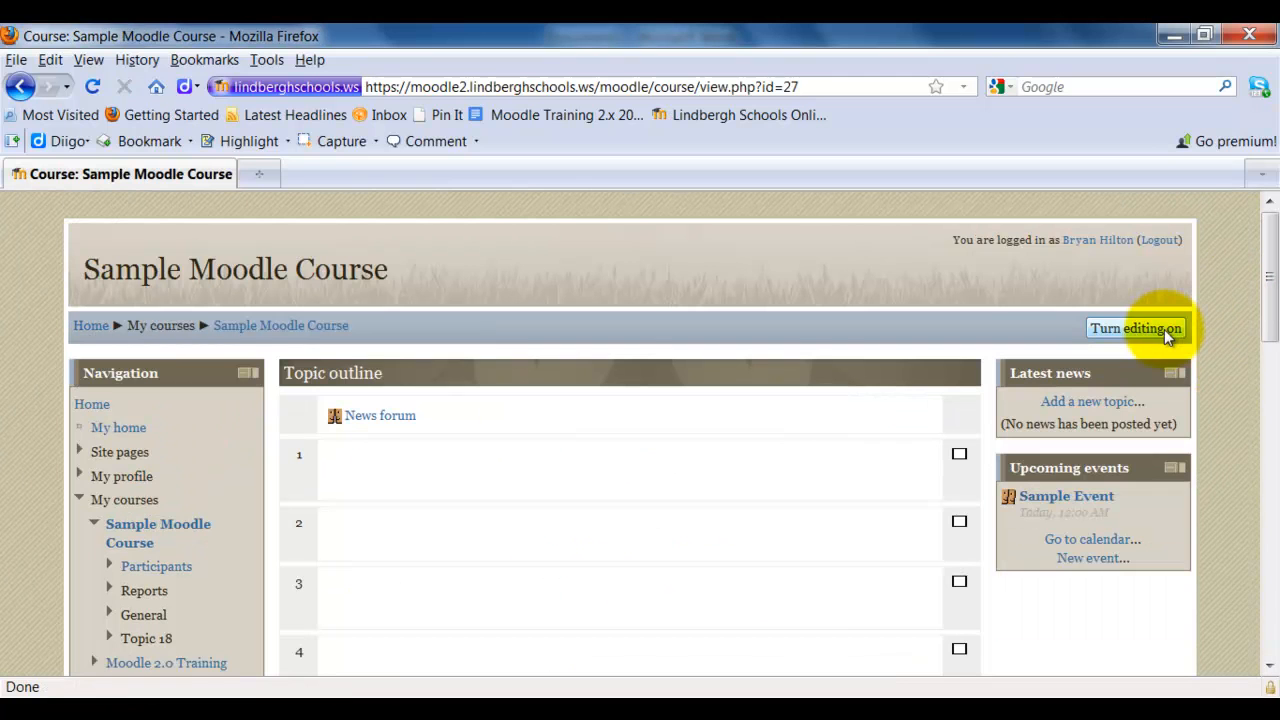
click(1135, 328)
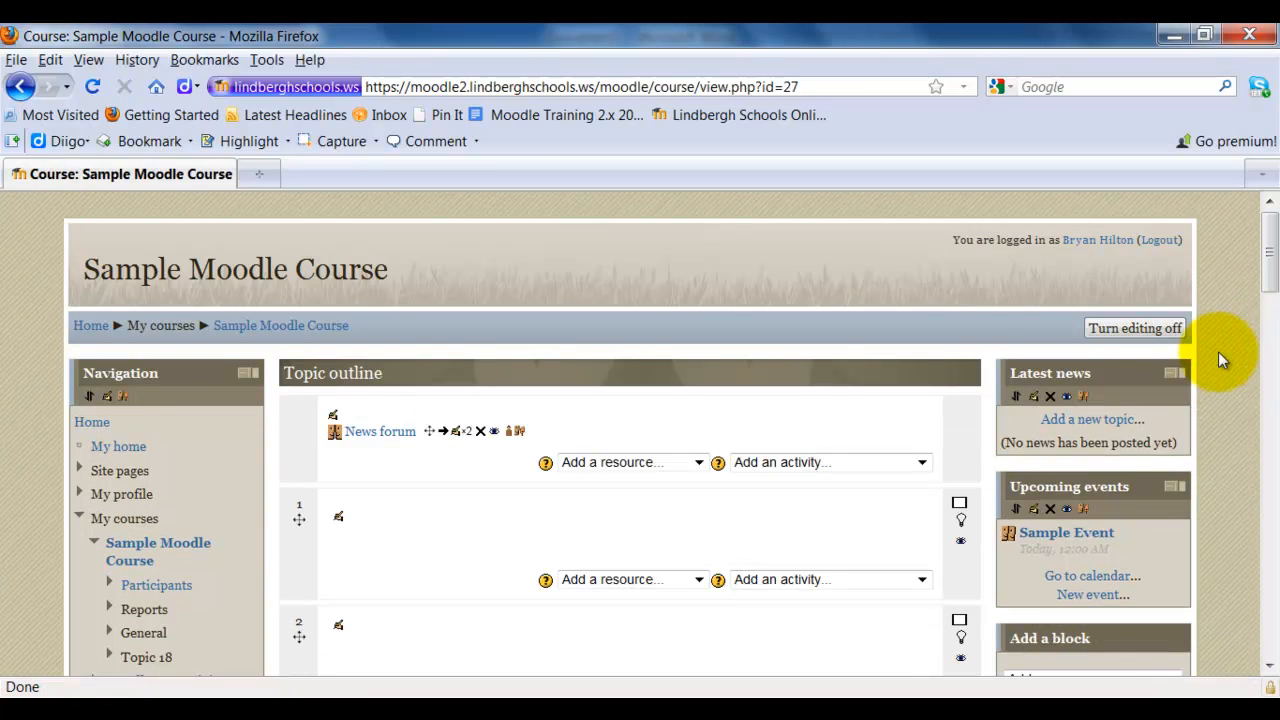
Step: Add a Recent activity block via the Add a block dropdown
click(1171, 518)
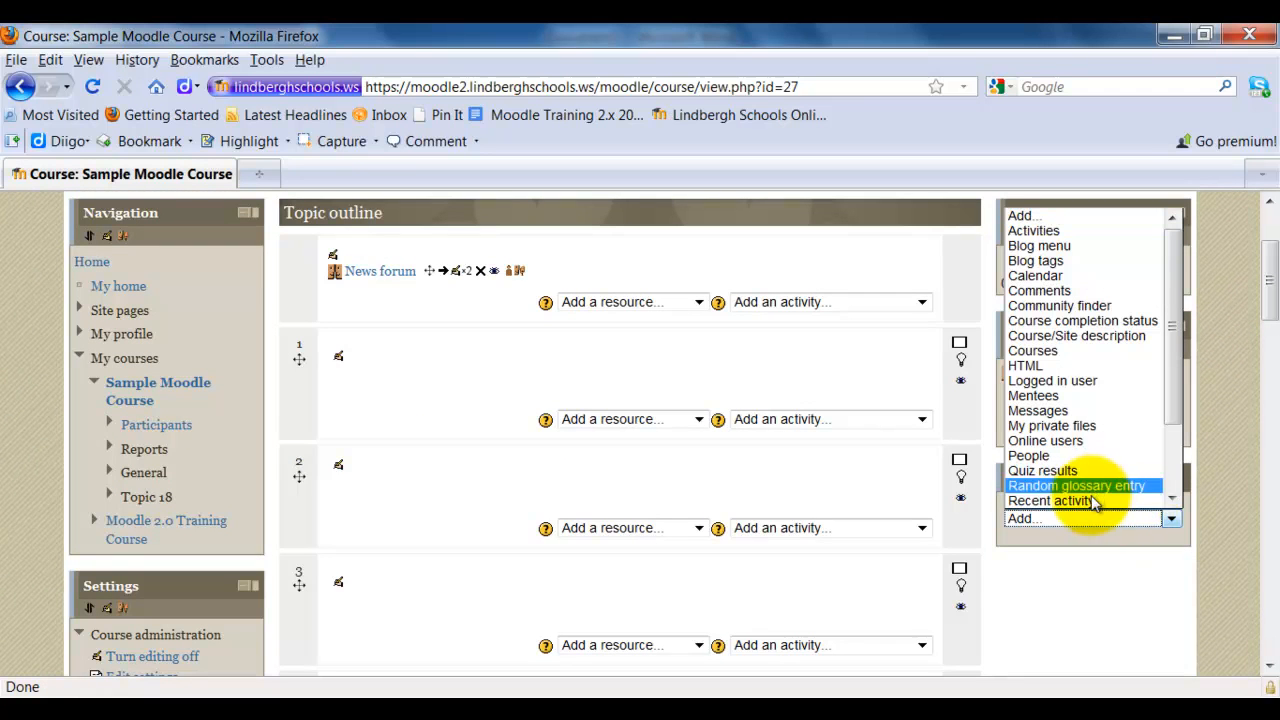
scroll(down, 3)
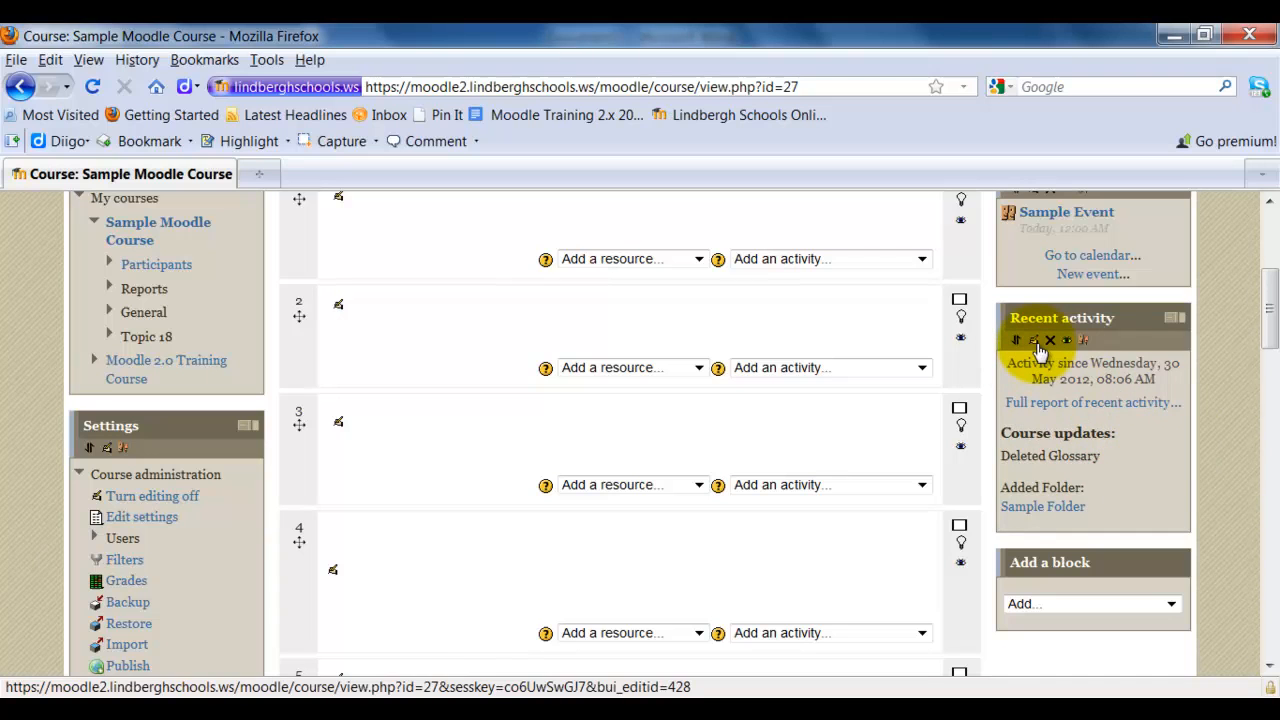
mouse_move(1035, 340)
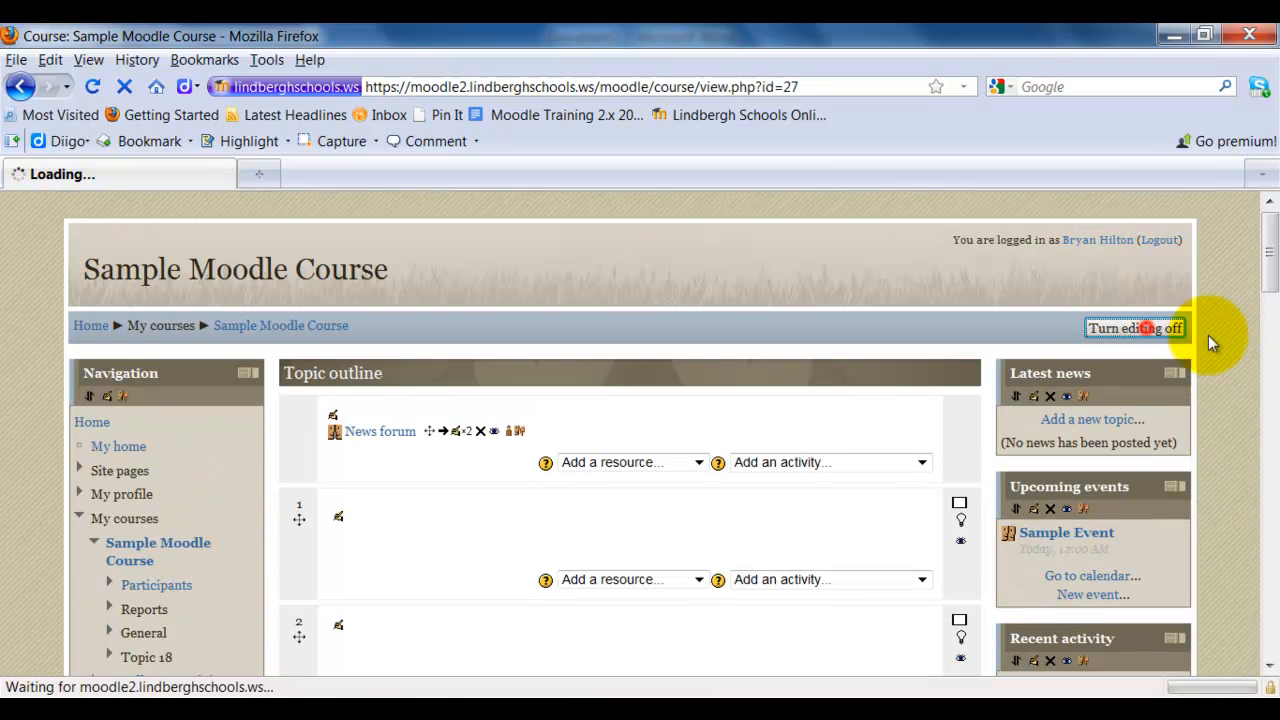
Step: Turn editing off for the Sample Moodle Course
click(1134, 328)
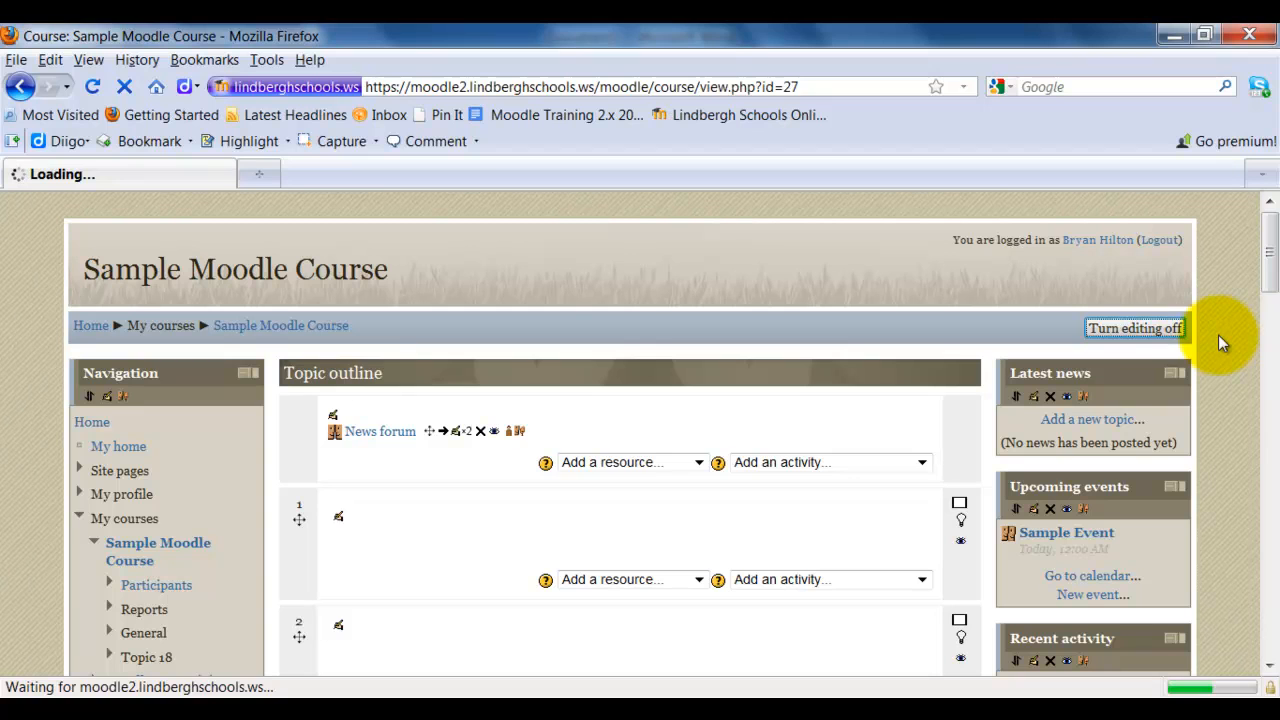